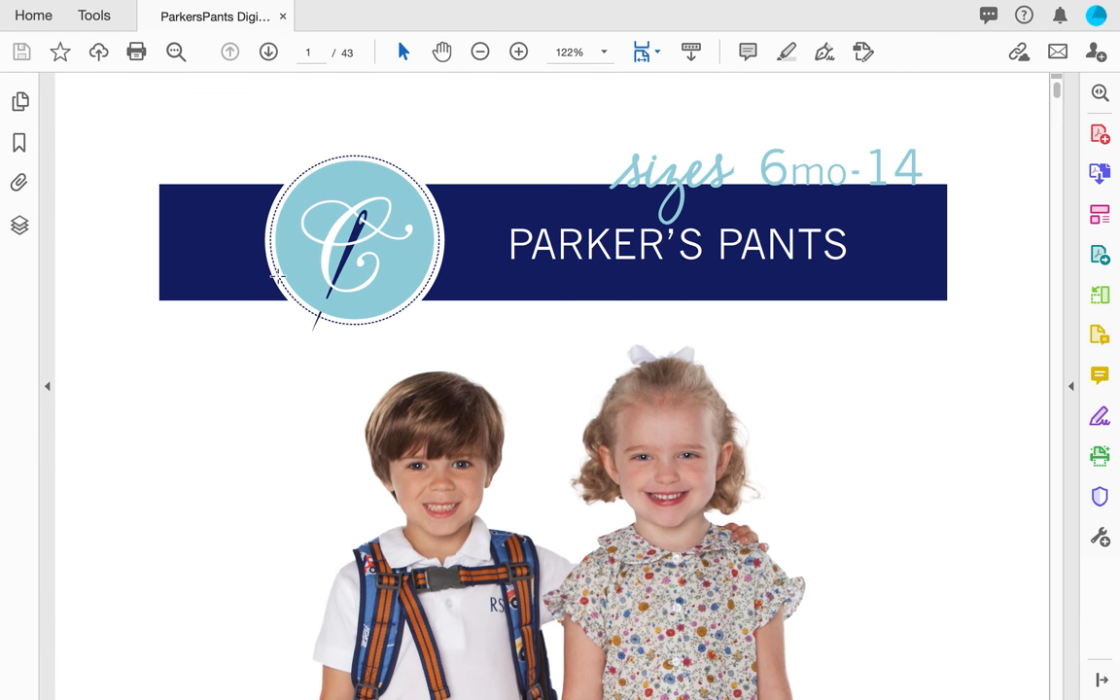
{"action": "mouse_move", "coordinate": [136, 76]}
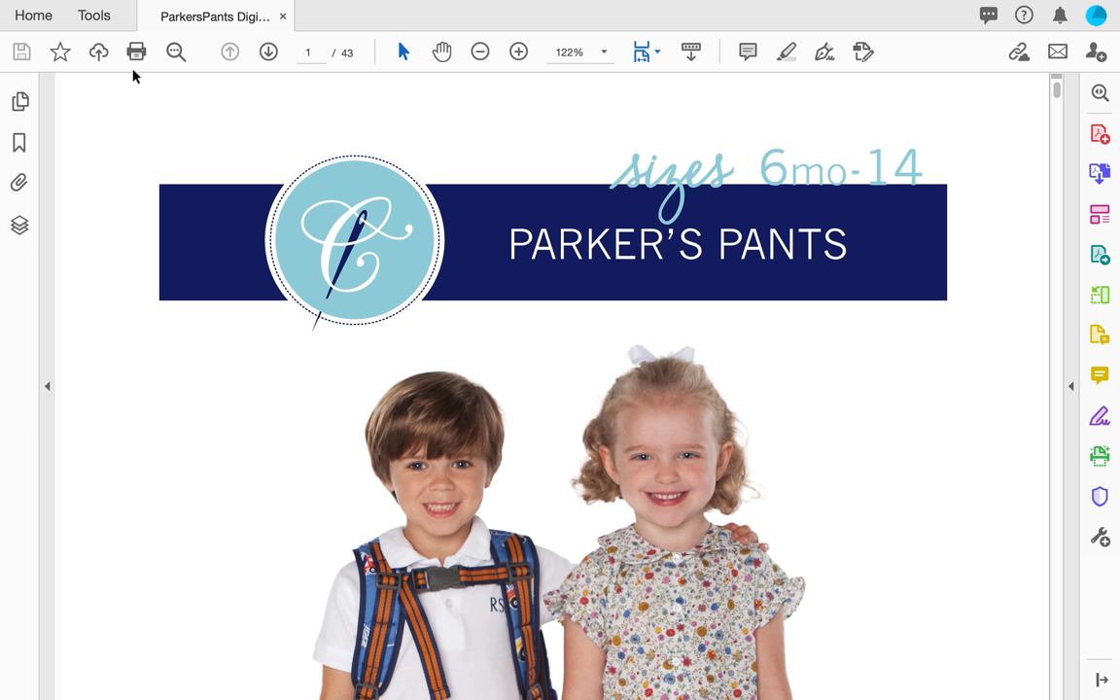
{"action": "mouse_move", "coordinate": [136, 50]}
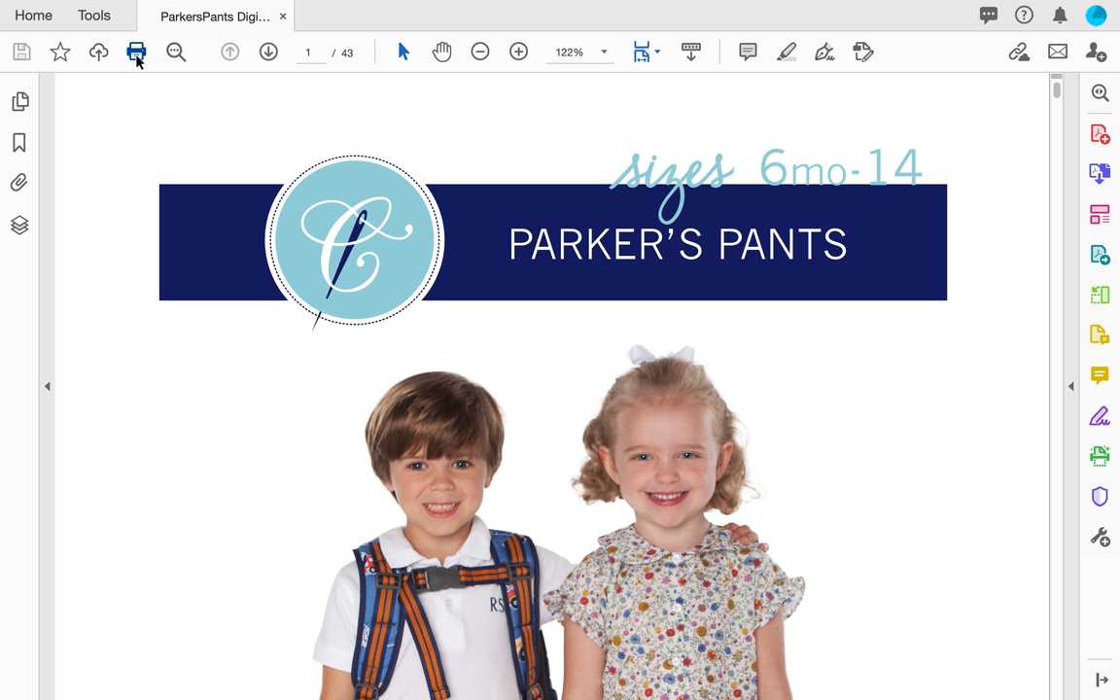
Step: Start a print with the Pages range option, then cancel and go to the Printing Index on page 4
{"action": "left_click", "coordinate": [136, 51]}
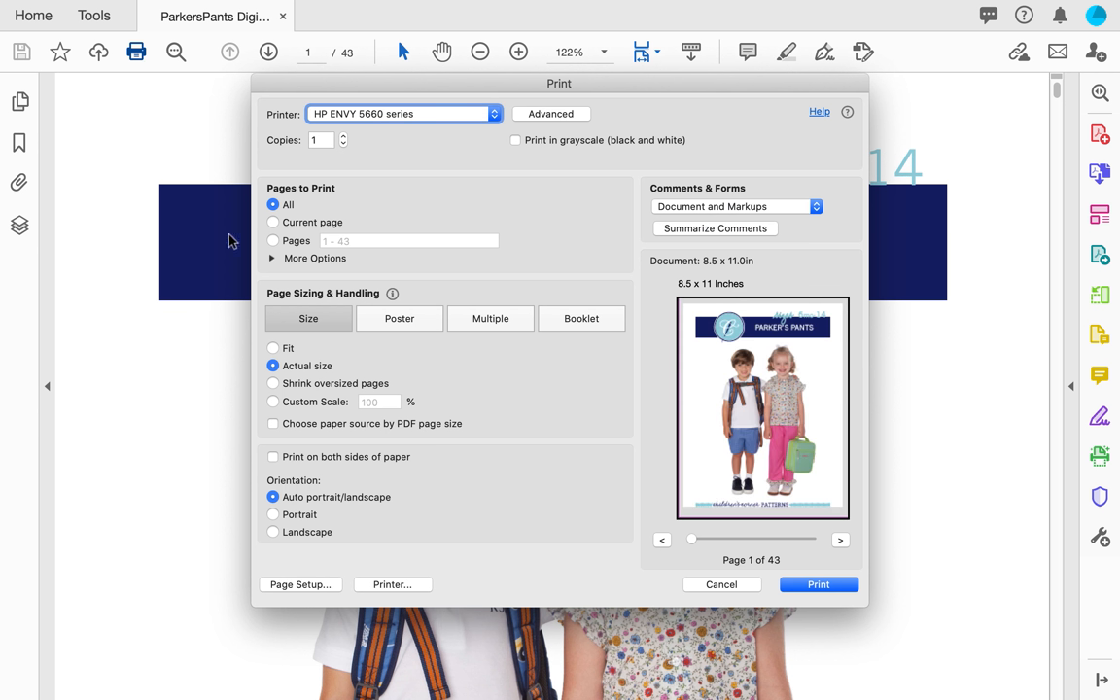
{"action": "mouse_move", "coordinate": [486, 121]}
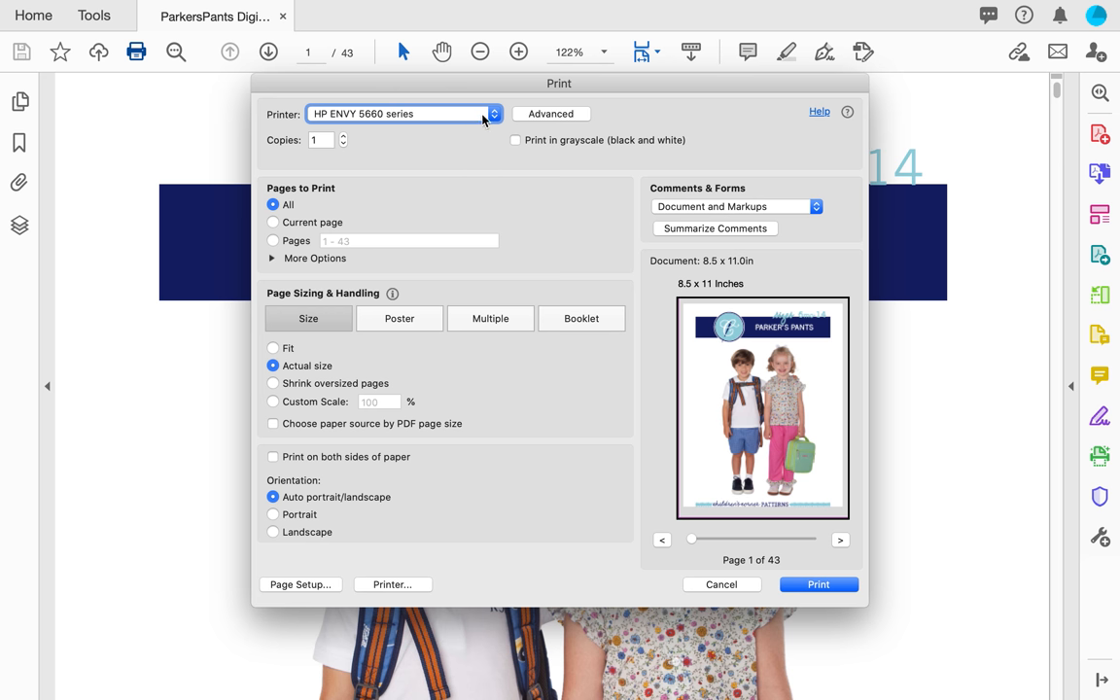
{"action": "mouse_move", "coordinate": [493, 125]}
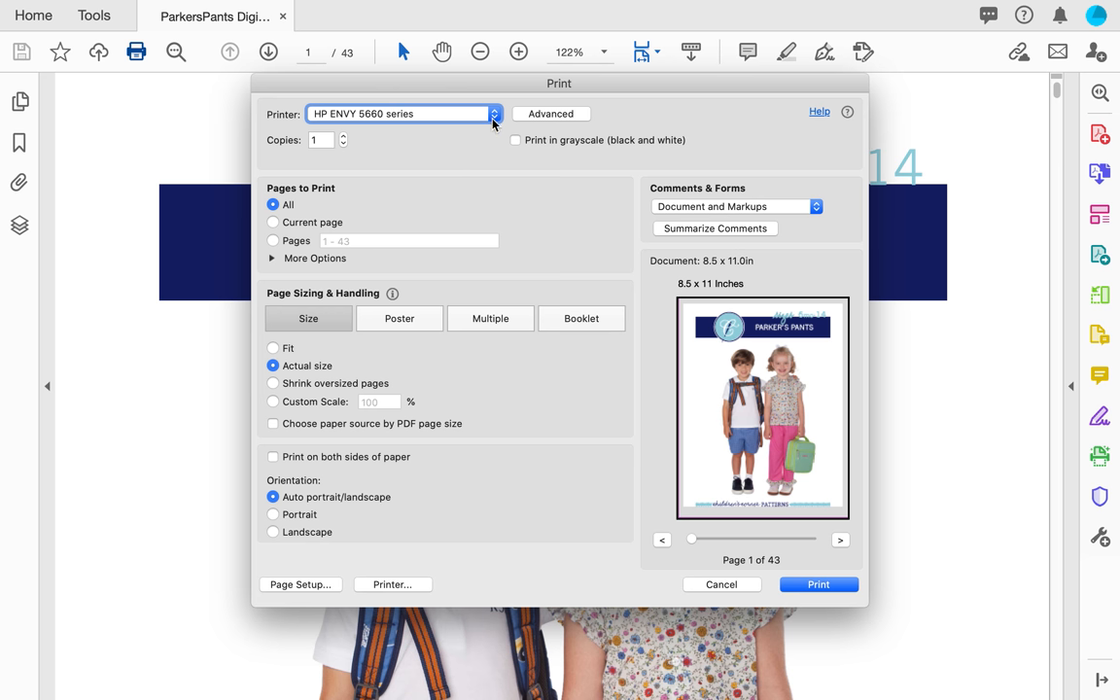
{"action": "left_click", "coordinate": [494, 113]}
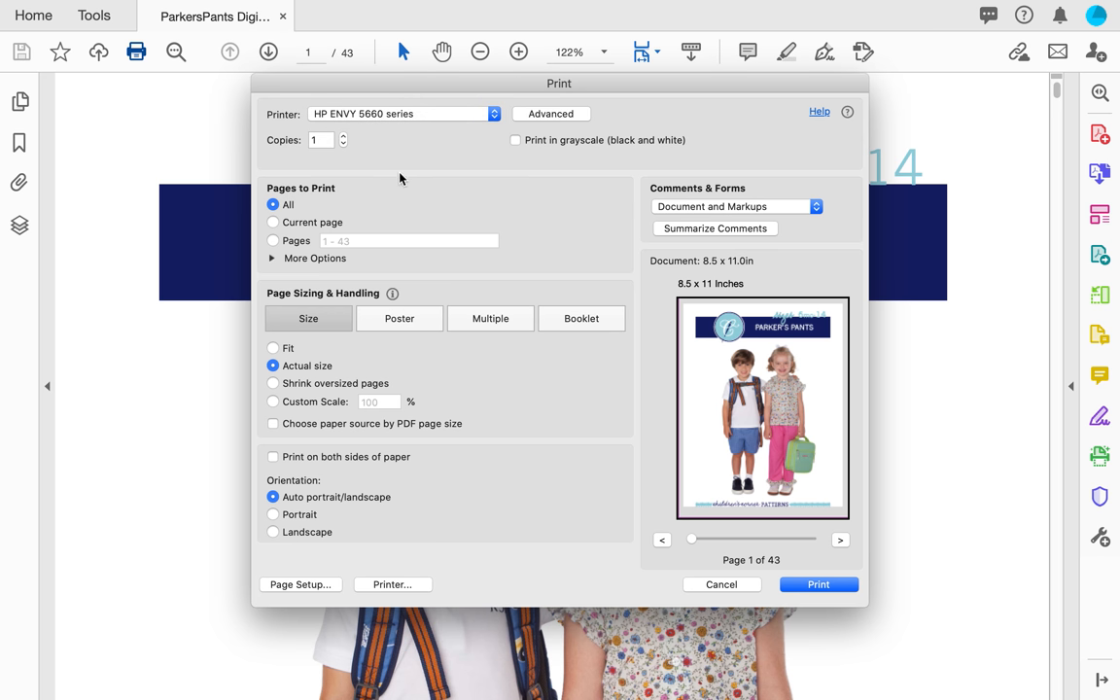
{"action": "left_click", "coordinate": [272, 241]}
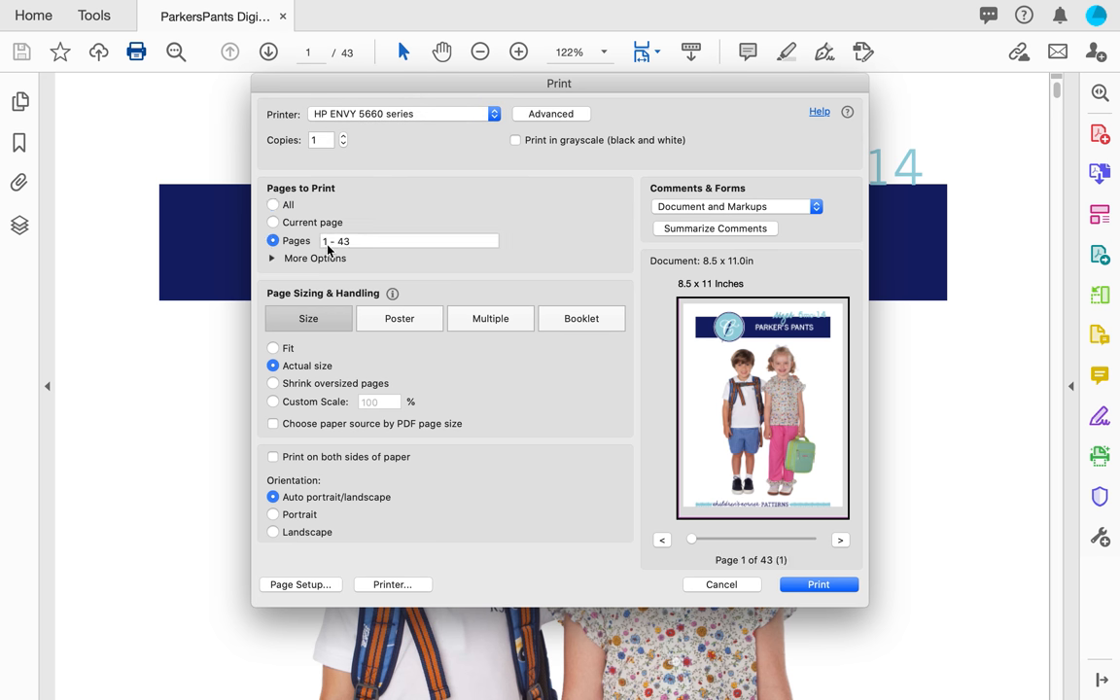
{"action": "left_click", "coordinate": [408, 241]}
{"action": "type", "text": "2"}
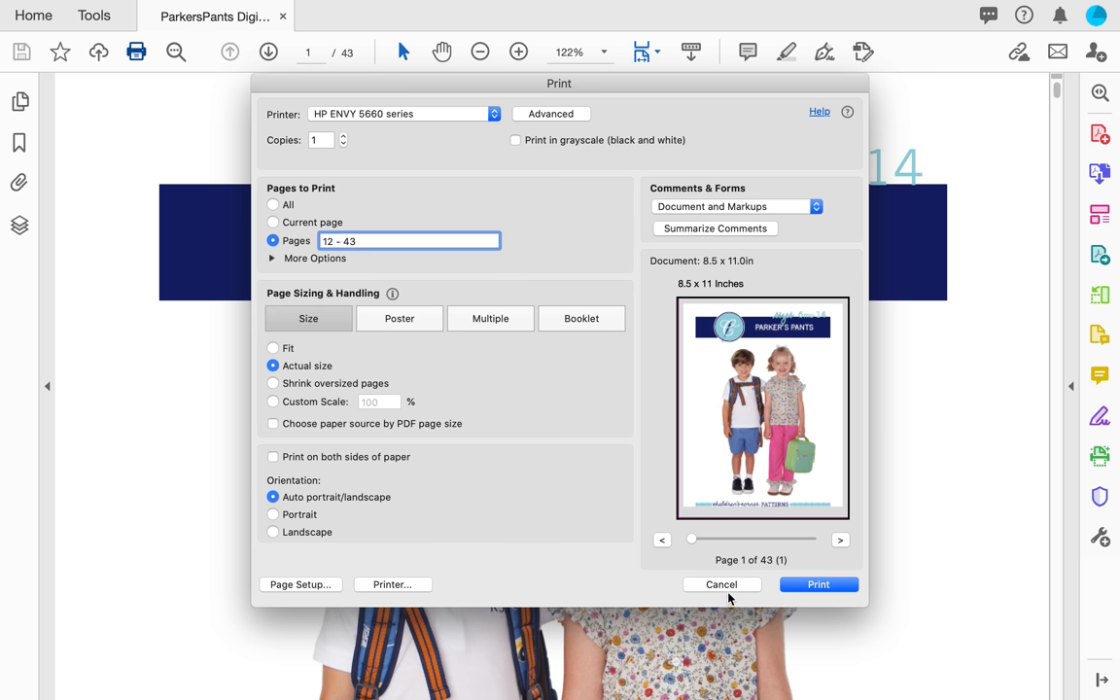
{"action": "left_click", "coordinate": [721, 584]}
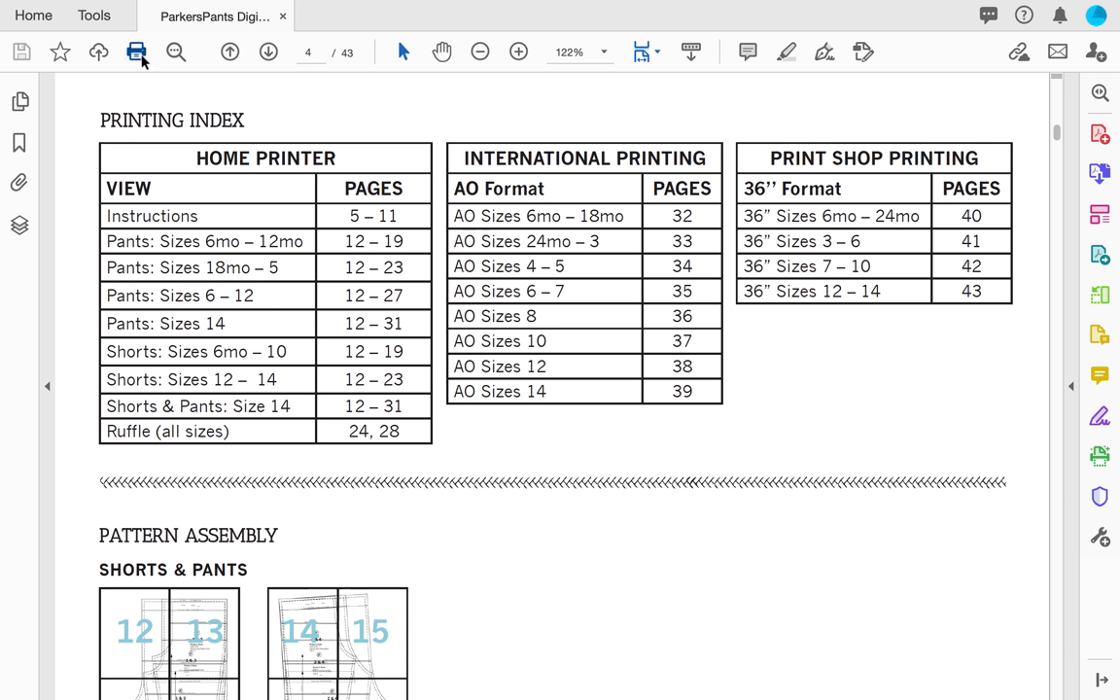
Step: Reopen Print and enter the page range 12-23, keeping Actual size and Auto orientation
{"action": "left_click", "coordinate": [136, 50]}
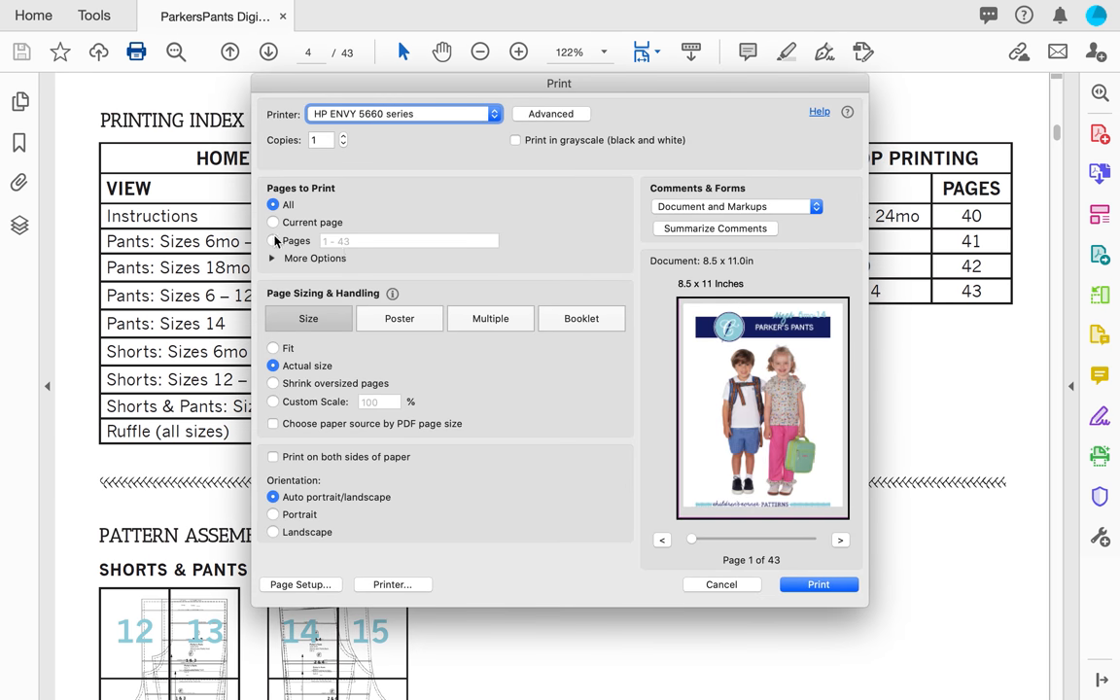
{"action": "left_click", "coordinate": [272, 242]}
{"action": "type", "text": "12 - 23"}
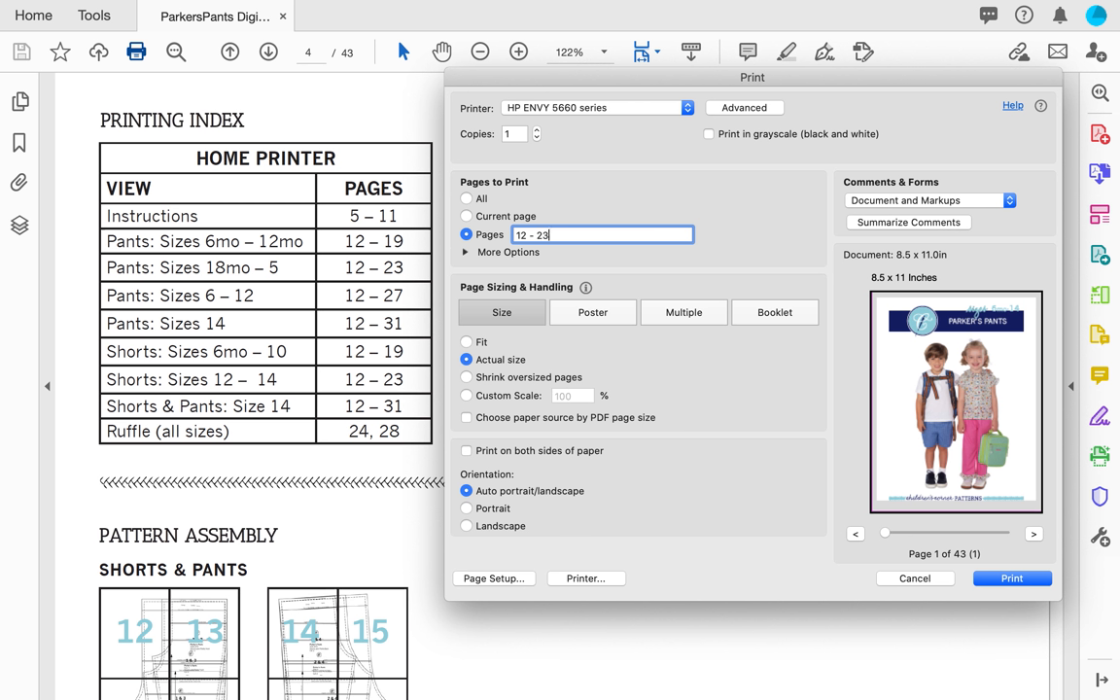
{"action": "mouse_move", "coordinate": [731, 435]}
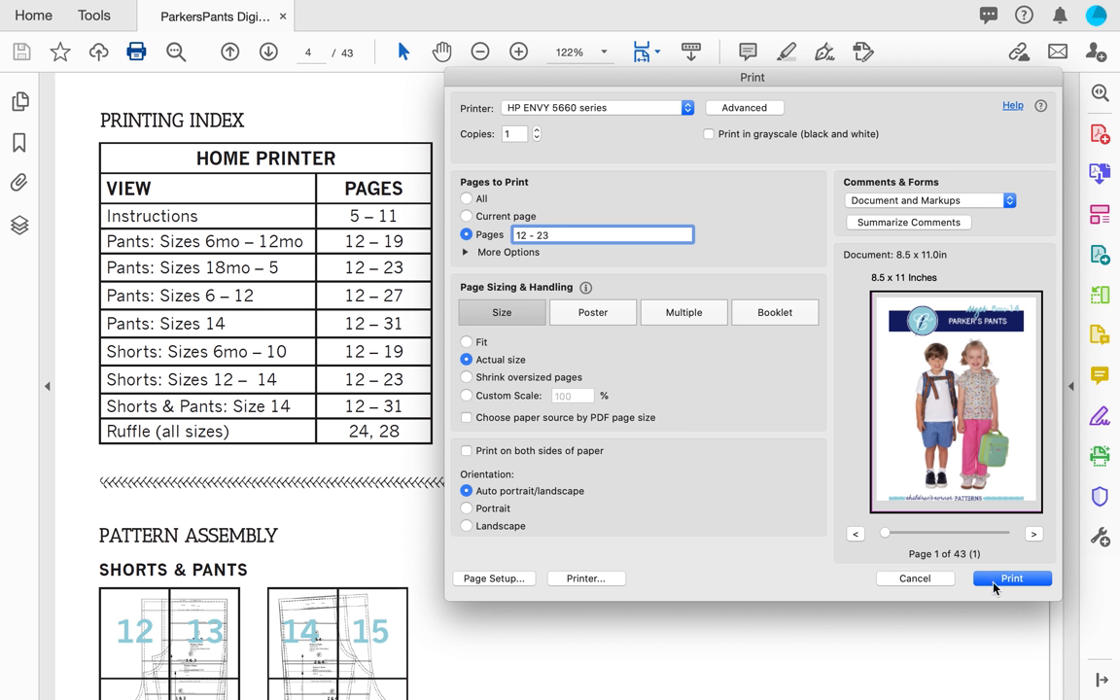
{"action": "left_click", "coordinate": [603, 233]}
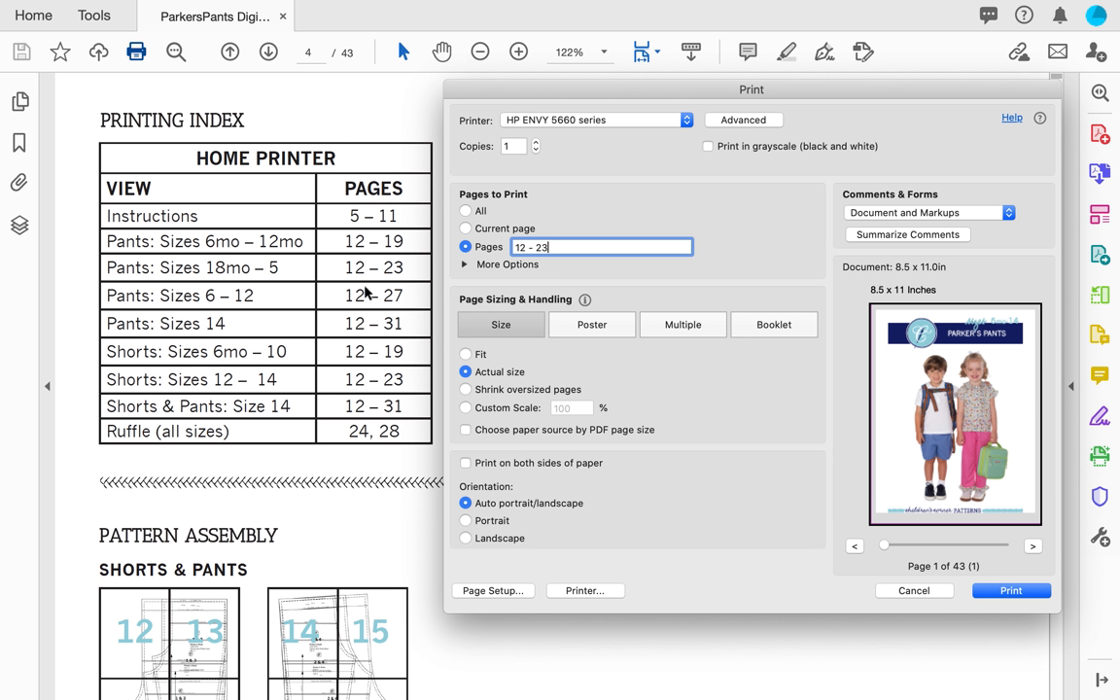
{"action": "mouse_move", "coordinate": [400, 373]}
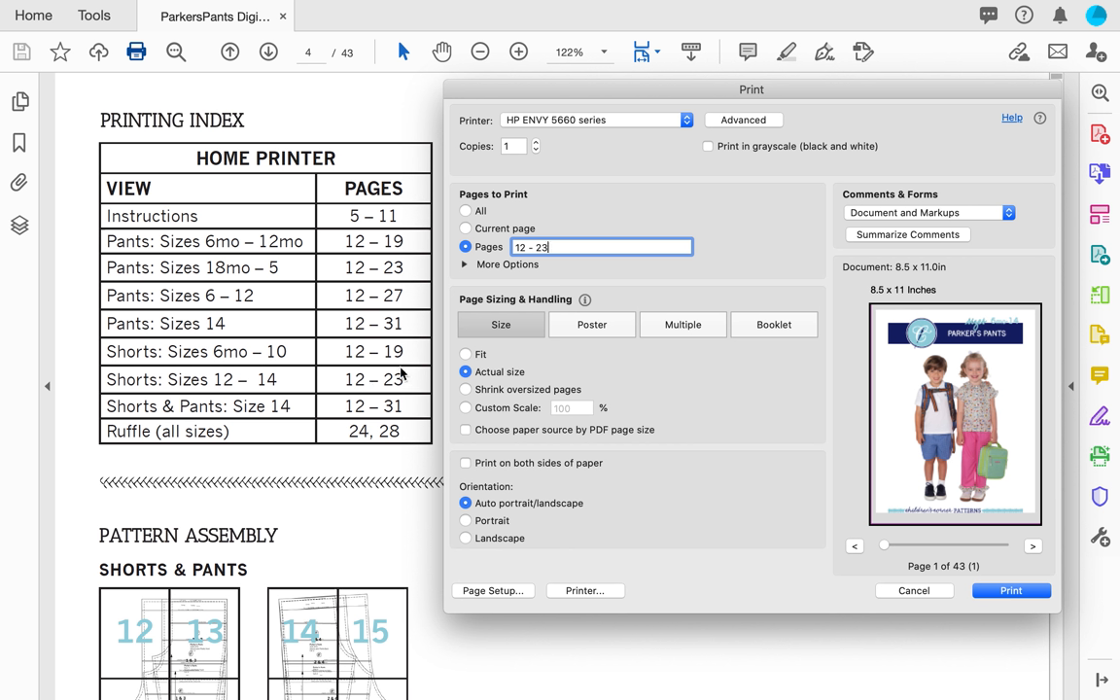
{"action": "mouse_move", "coordinate": [368, 440]}
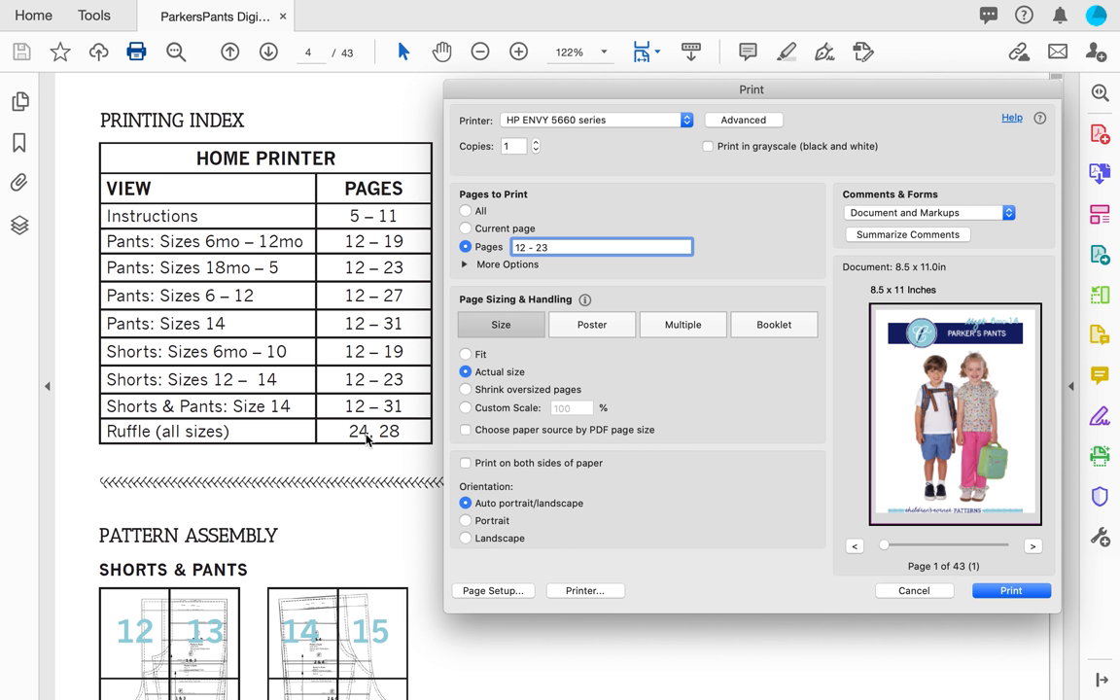
{"action": "mouse_move", "coordinate": [367, 449]}
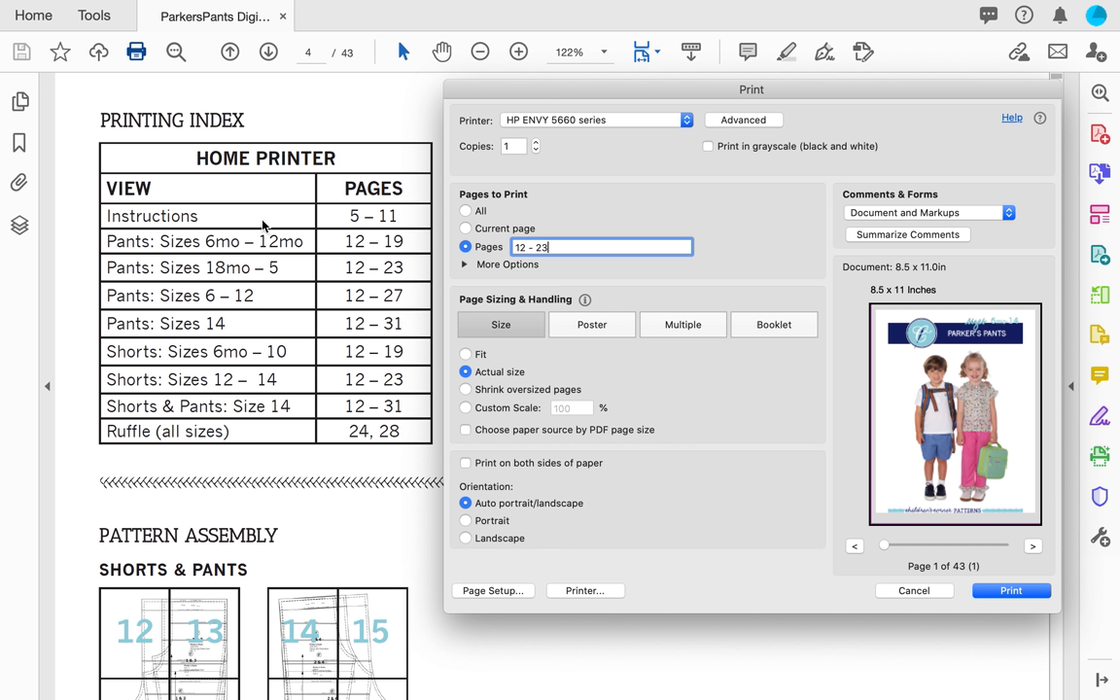
{"action": "mouse_move", "coordinate": [370, 239]}
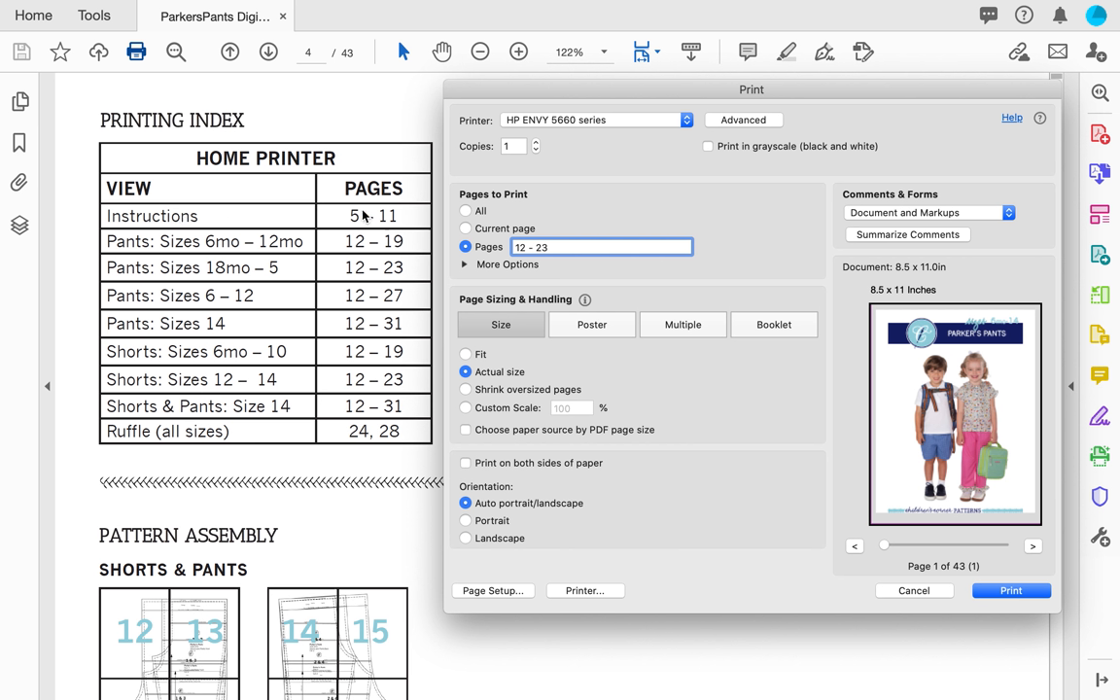
{"action": "mouse_move", "coordinate": [418, 204]}
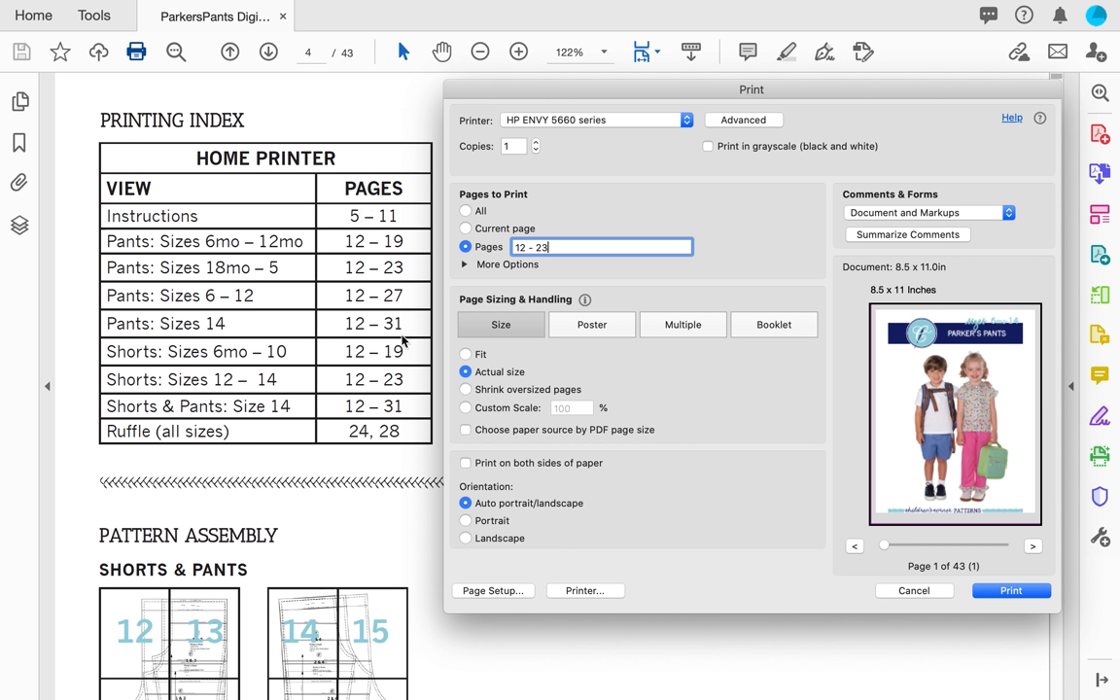
{"action": "mouse_move", "coordinate": [814, 583]}
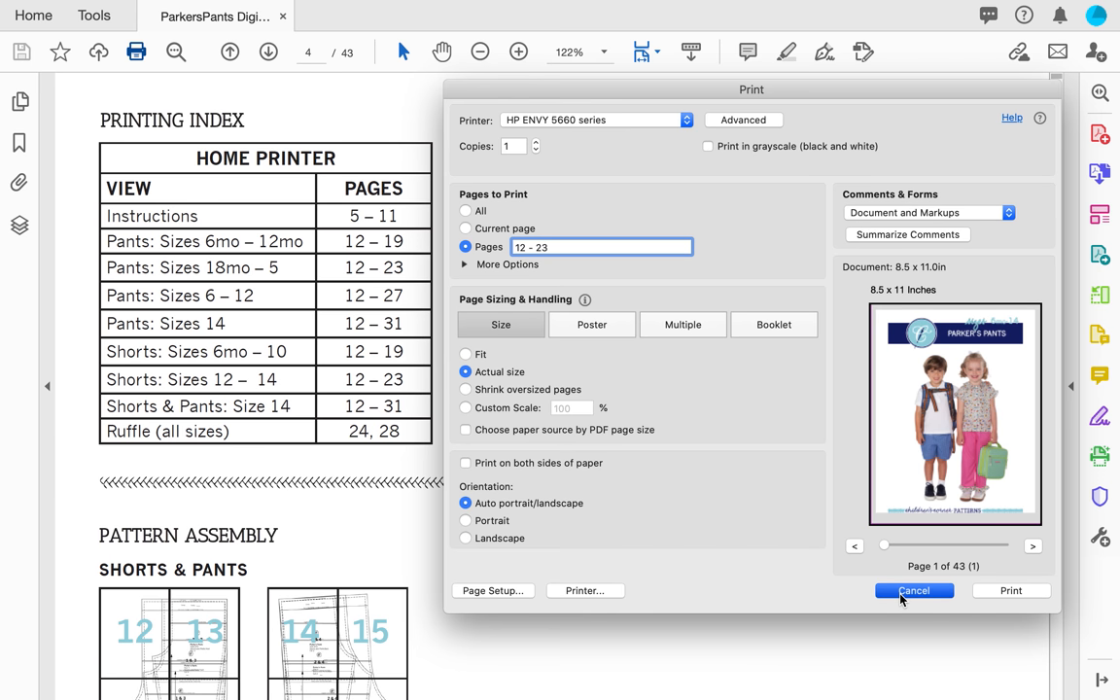
Step: Cancel printing and zoom out to about 17% to scroll through the large pattern sheets
{"action": "left_click", "coordinate": [913, 590]}
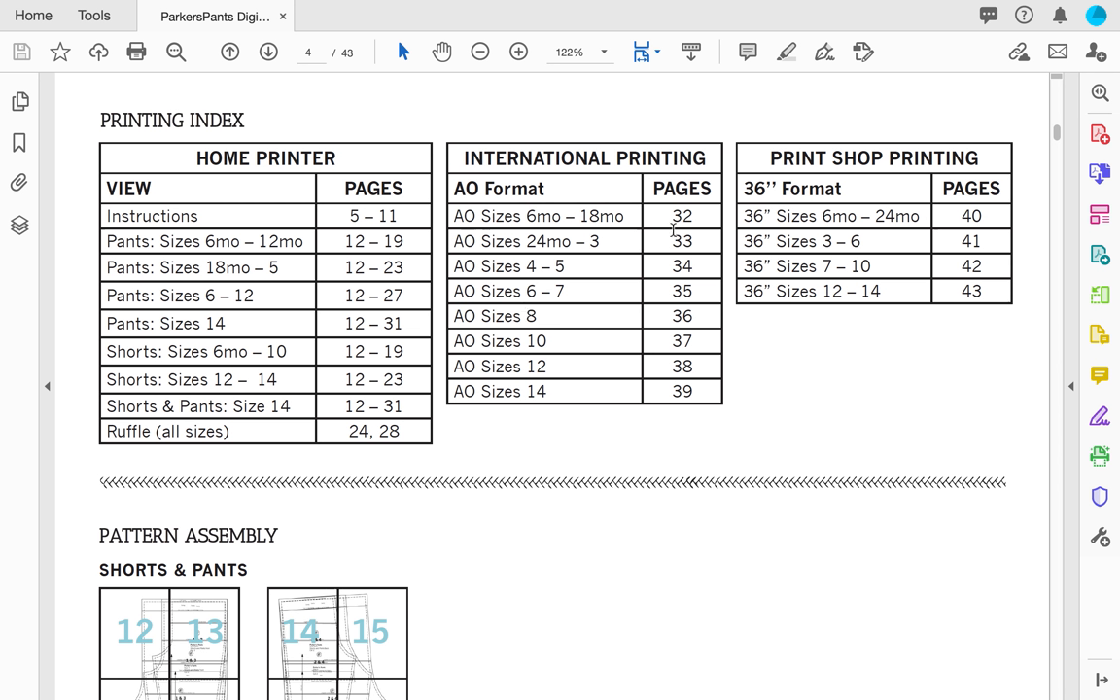
{"action": "mouse_move", "coordinate": [671, 272]}
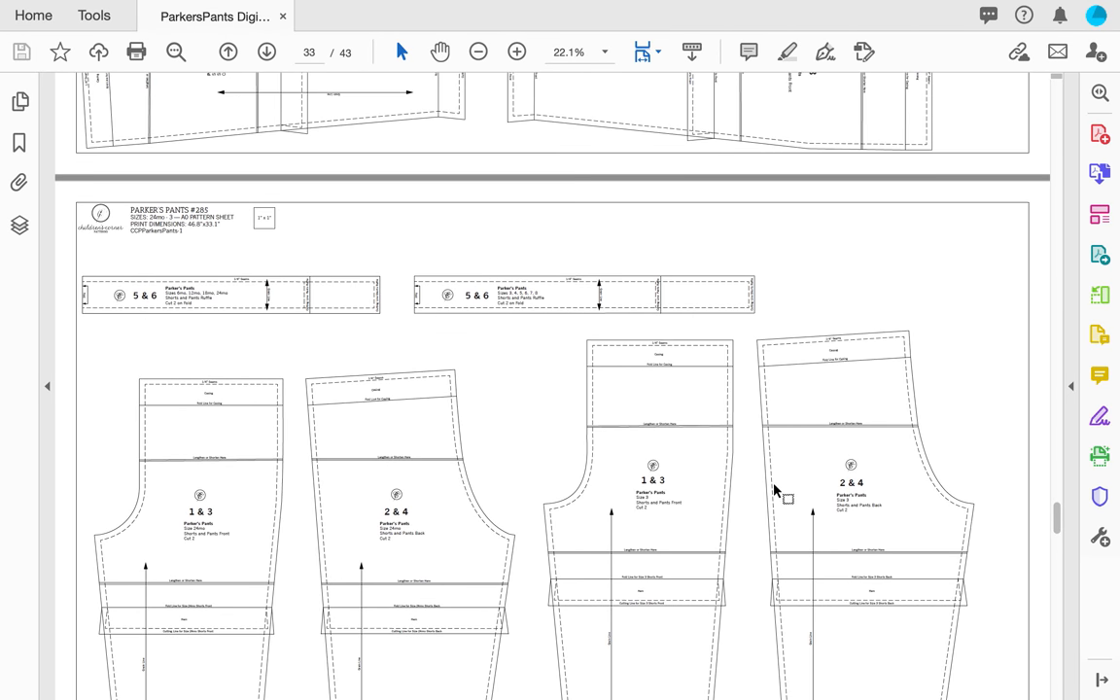
{"action": "left_click", "coordinate": [478, 50]}
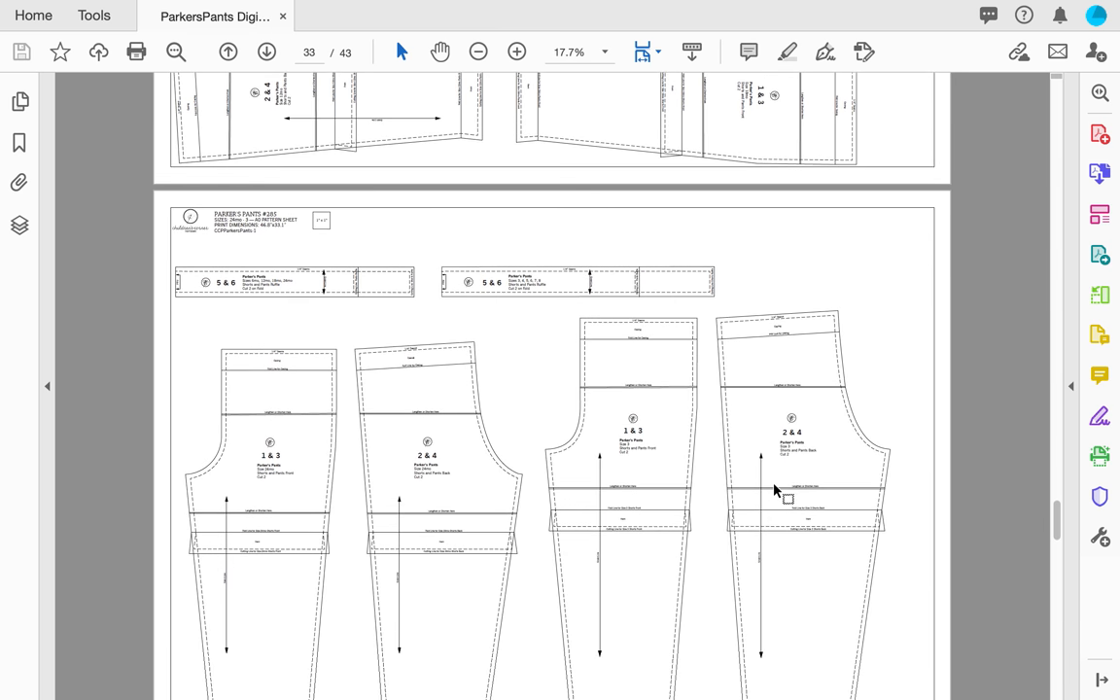
{"action": "scroll", "scroll_direction": "down", "scroll_amount": 3}
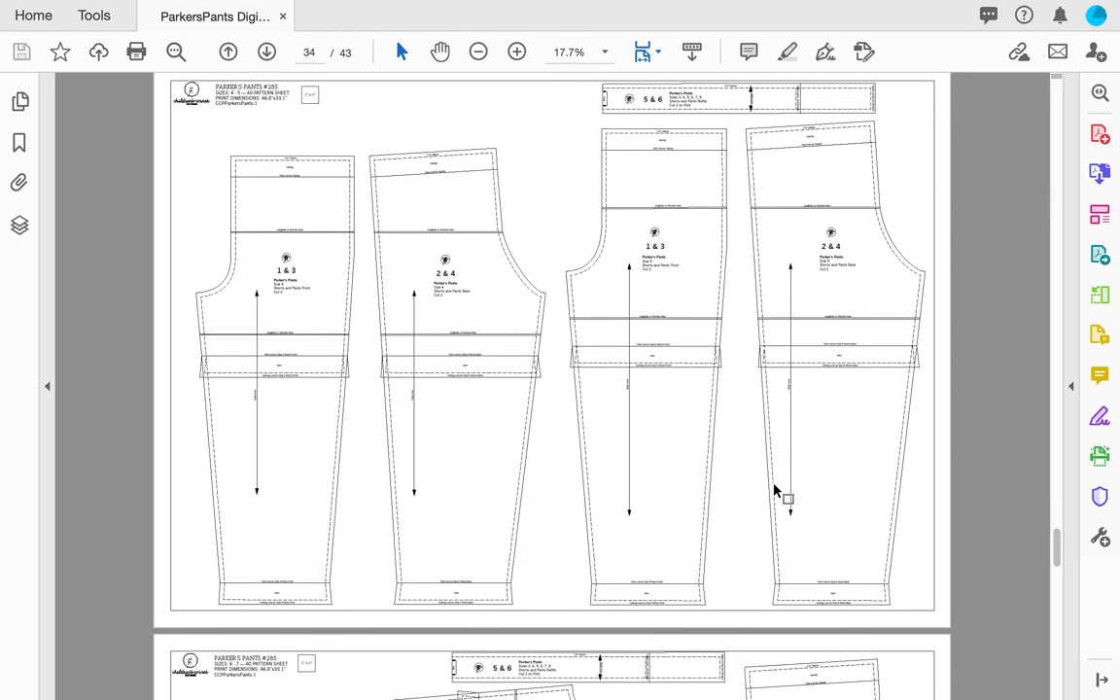
{"action": "scroll", "scroll_direction": "down", "scroll_amount": 3}
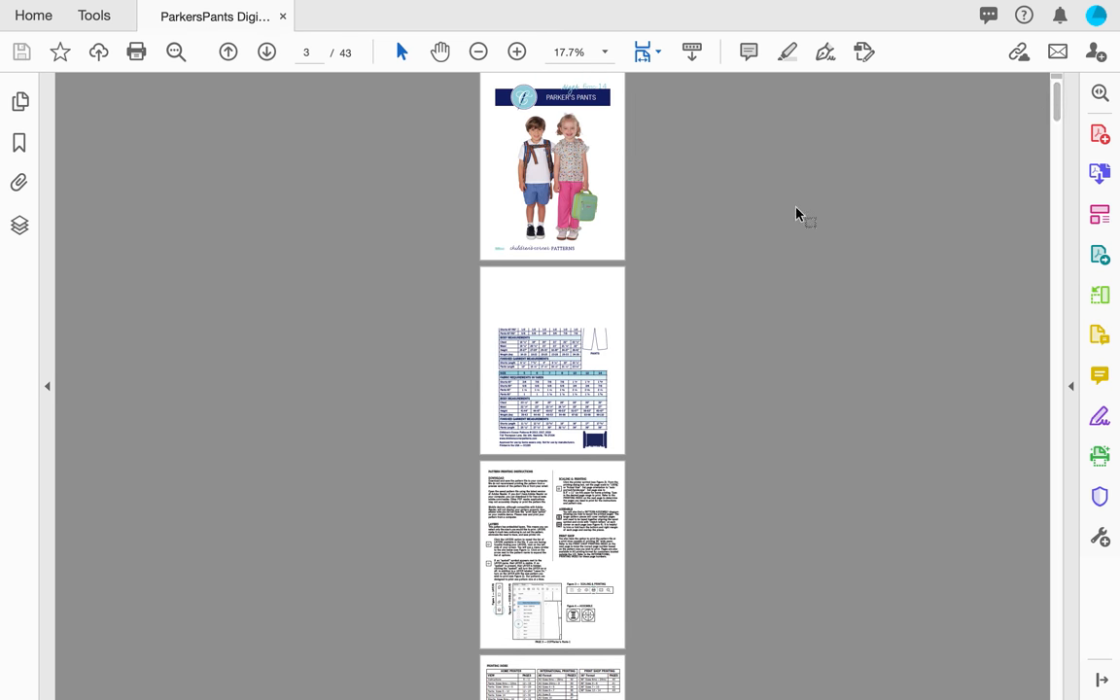
Step: Scroll to page 4 and zoom to about 112% on the Printing Index tables
{"action": "scroll", "scroll_direction": "down", "scroll_amount": 3}
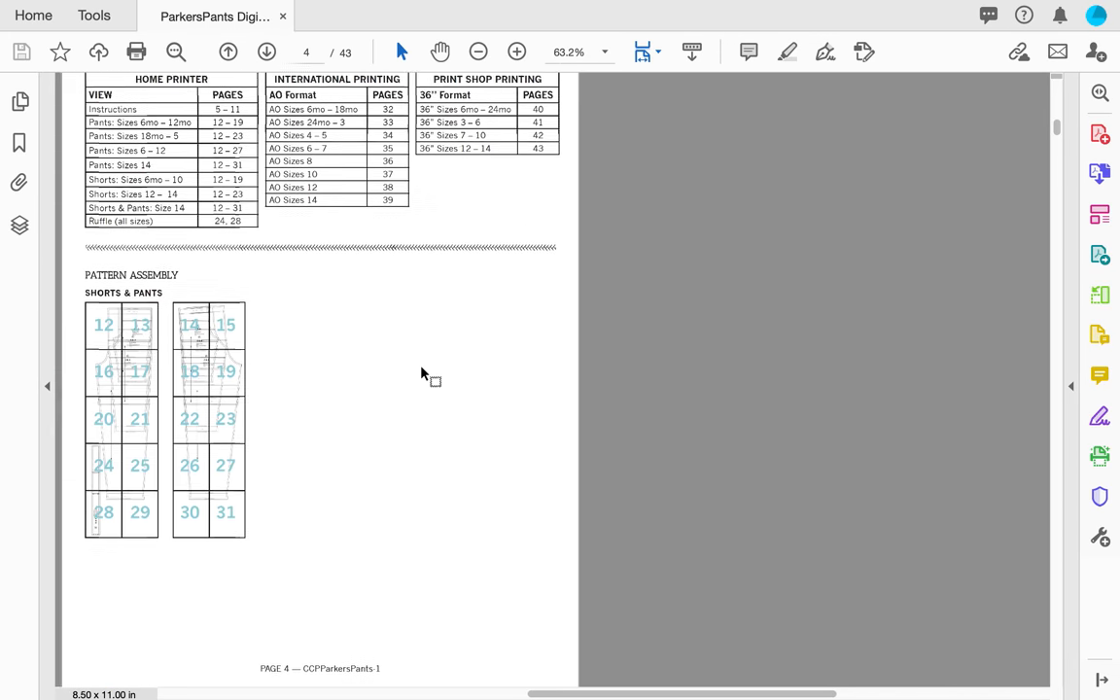
{"action": "left_click", "coordinate": [517, 51]}
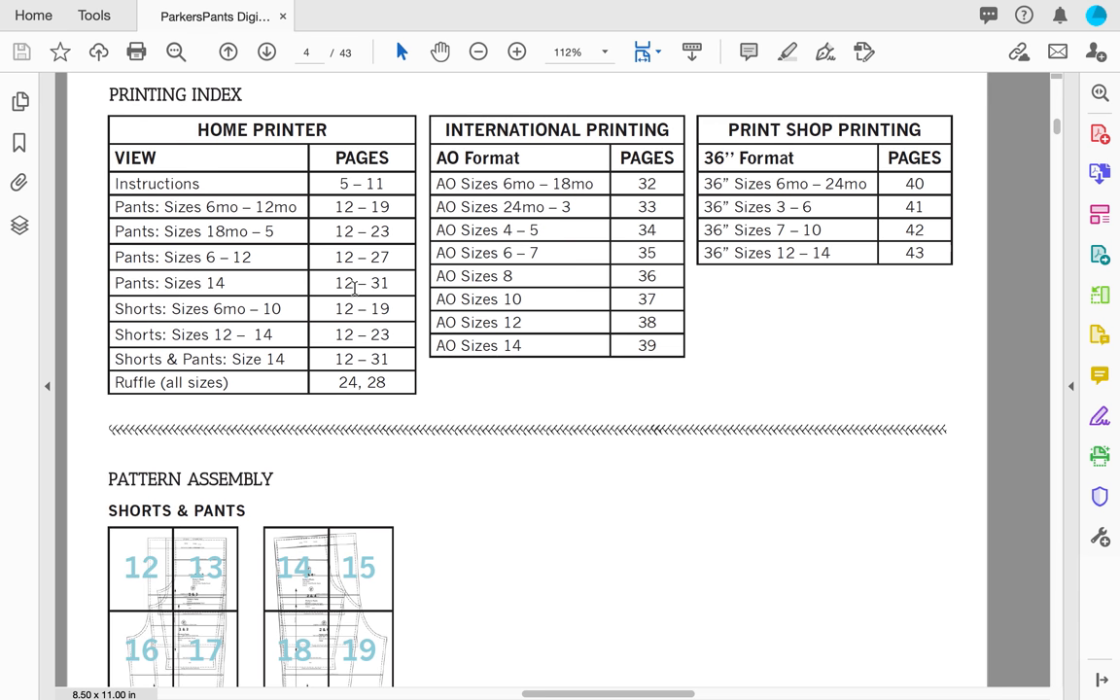
{"action": "mouse_move", "coordinate": [496, 420]}
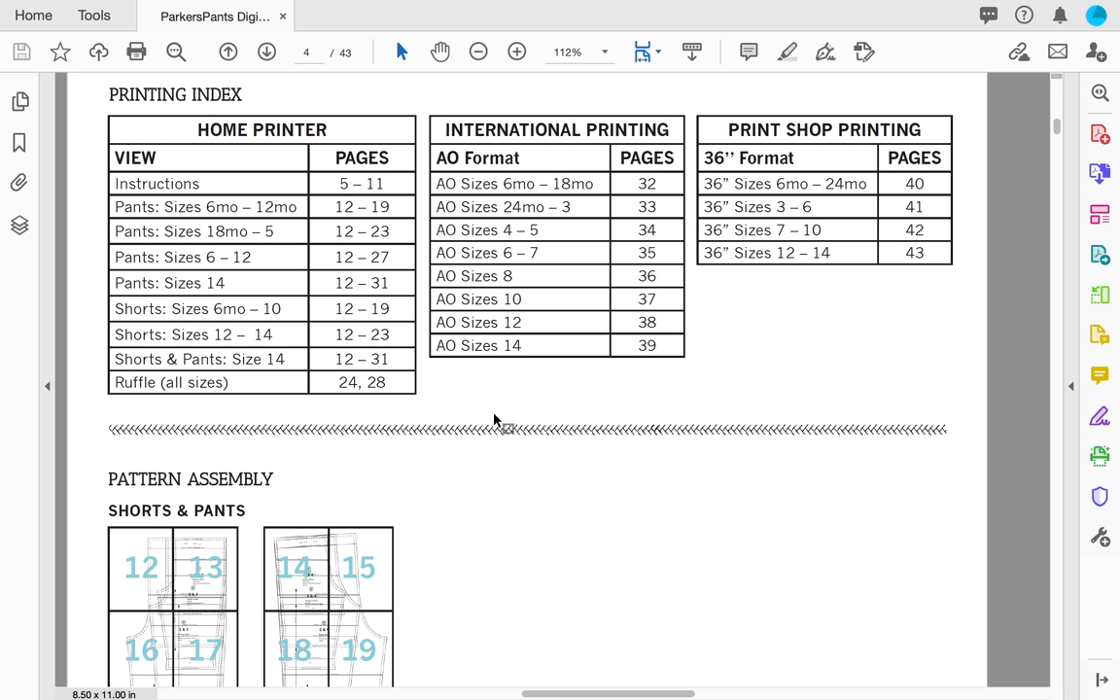
{"action": "mouse_move", "coordinate": [504, 449]}
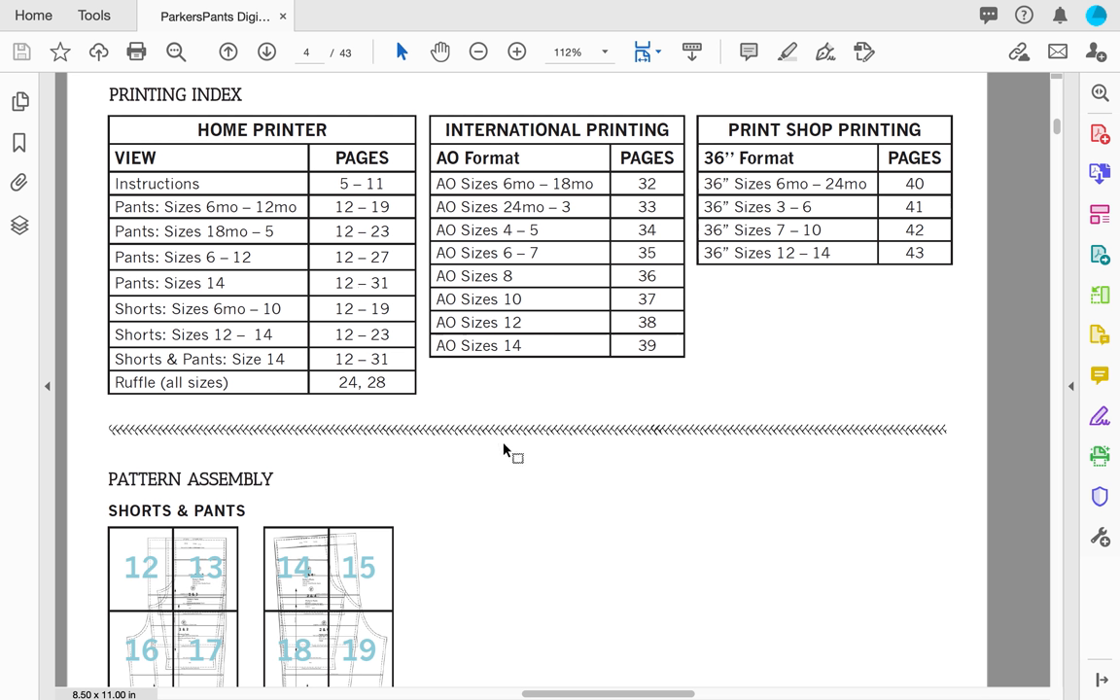
{"action": "mouse_move", "coordinate": [579, 494]}
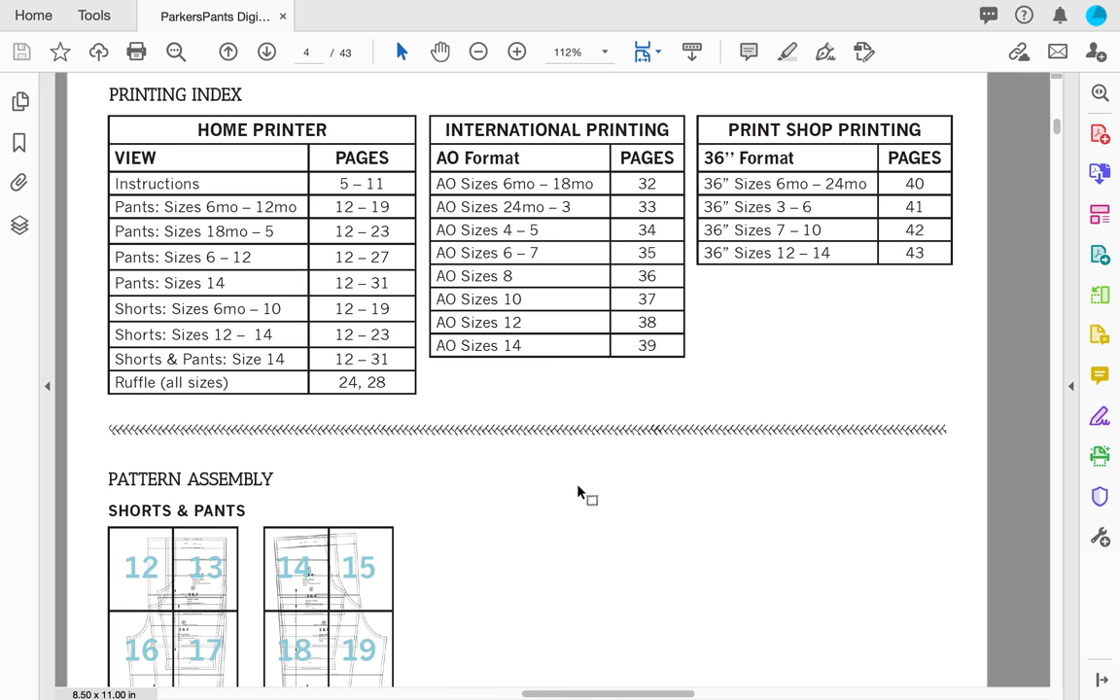